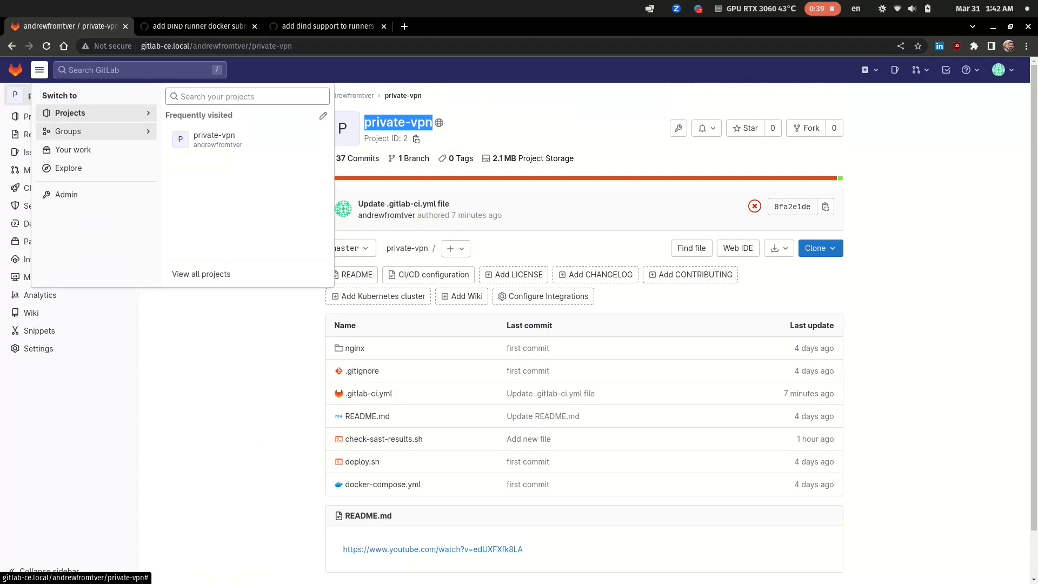
Check the admin runners list for the online docker runner, then view the DIND subnet-fix commit
left_click(65, 194)
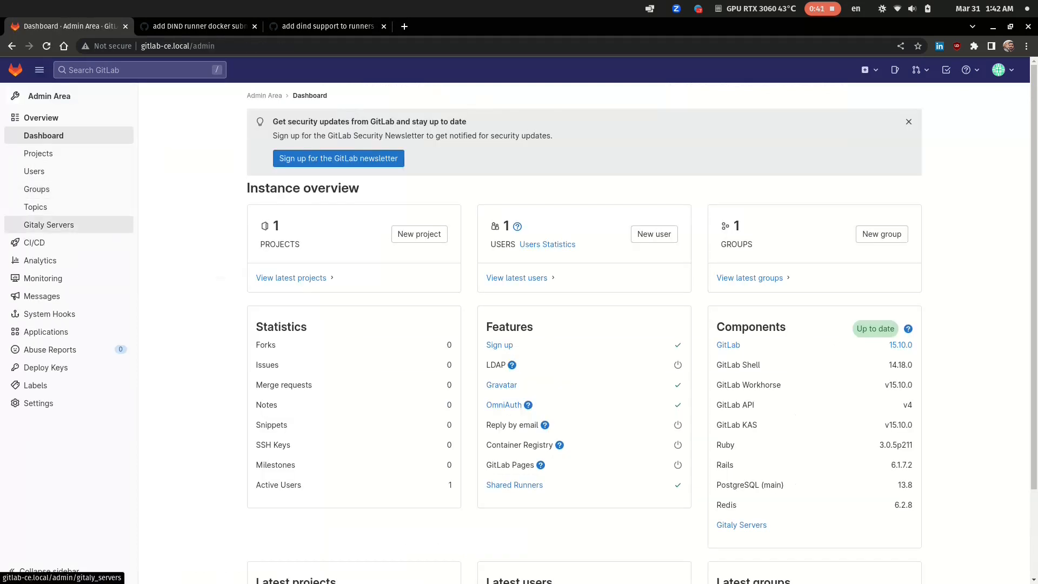
left_click(38, 260)
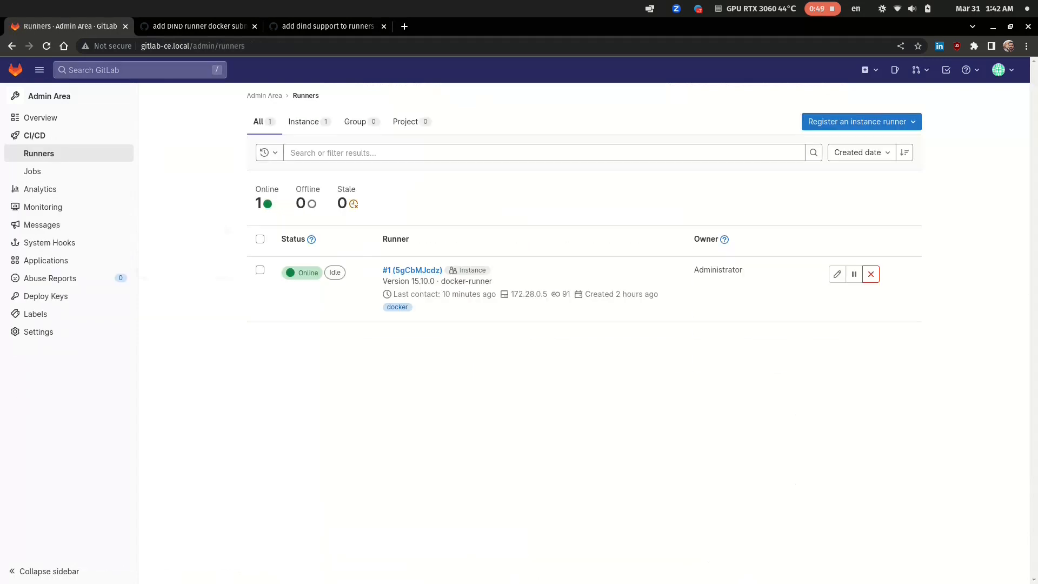
left_click(195, 26)
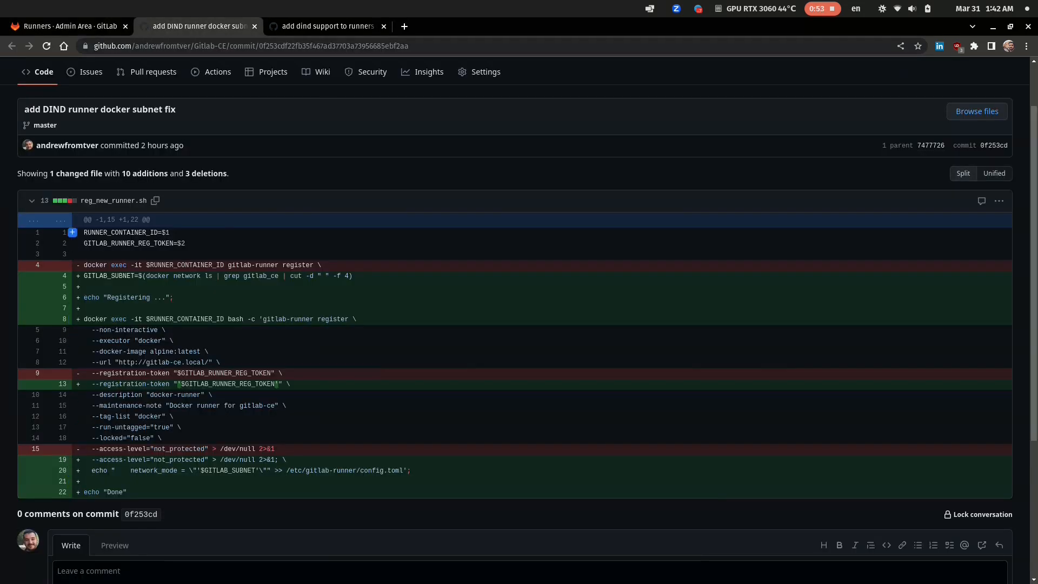
Switch back to GitLab's private-vpn project page with its failed .gitlab-ci.yml commit
left_click(325, 26)
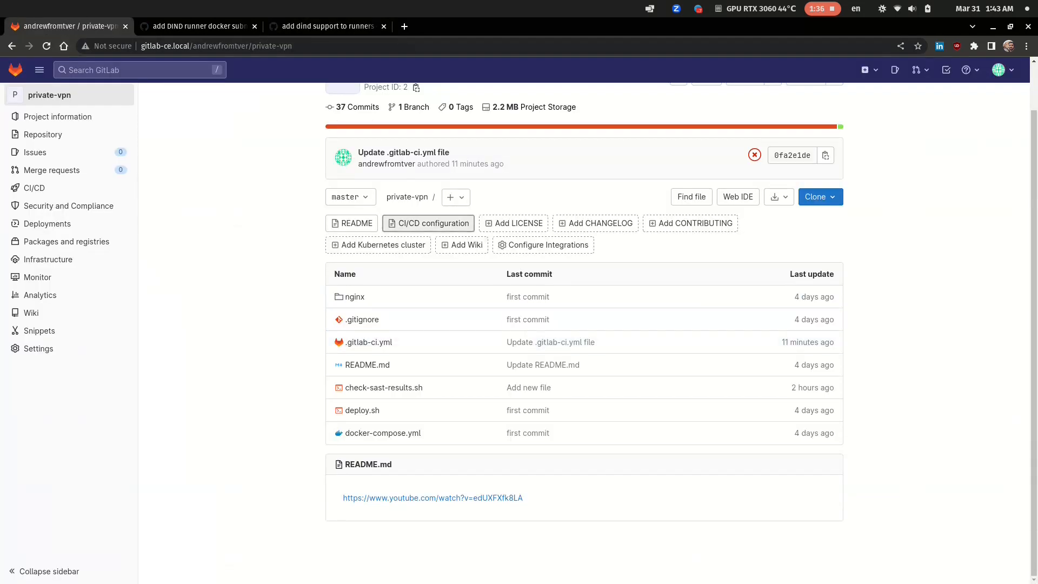
Read through .gitlab-ci.yml's semgrep, kics-iac-sast and compliance jobs in the Pipeline Editor
left_click(428, 223)
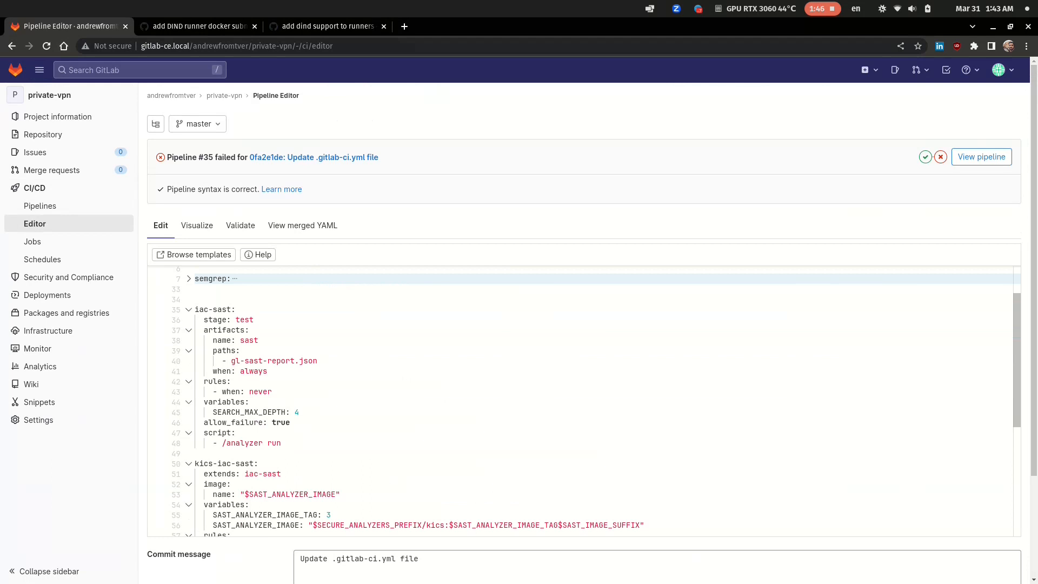
scroll("down", 3)
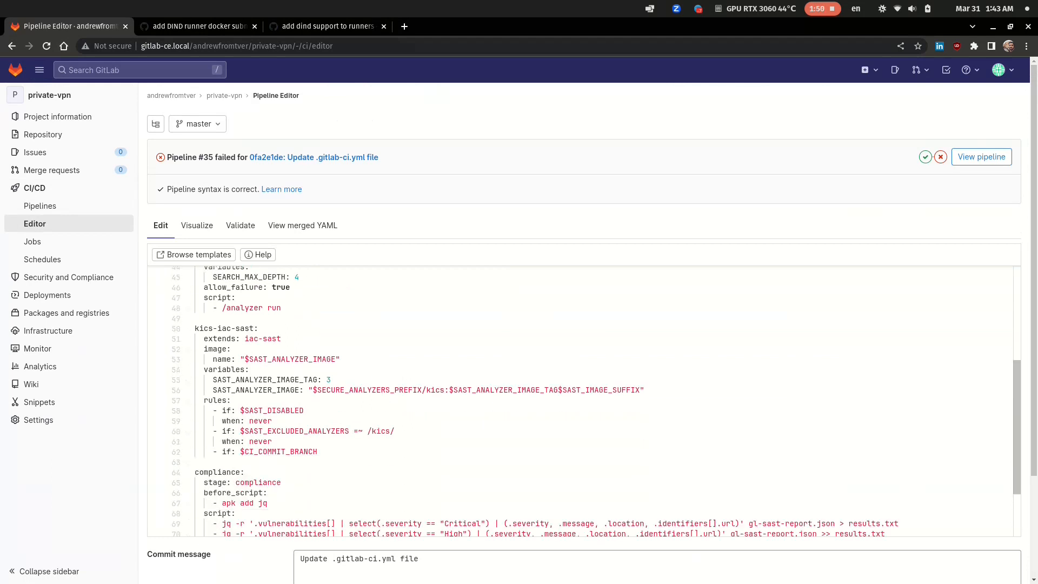
scroll("down", 3)
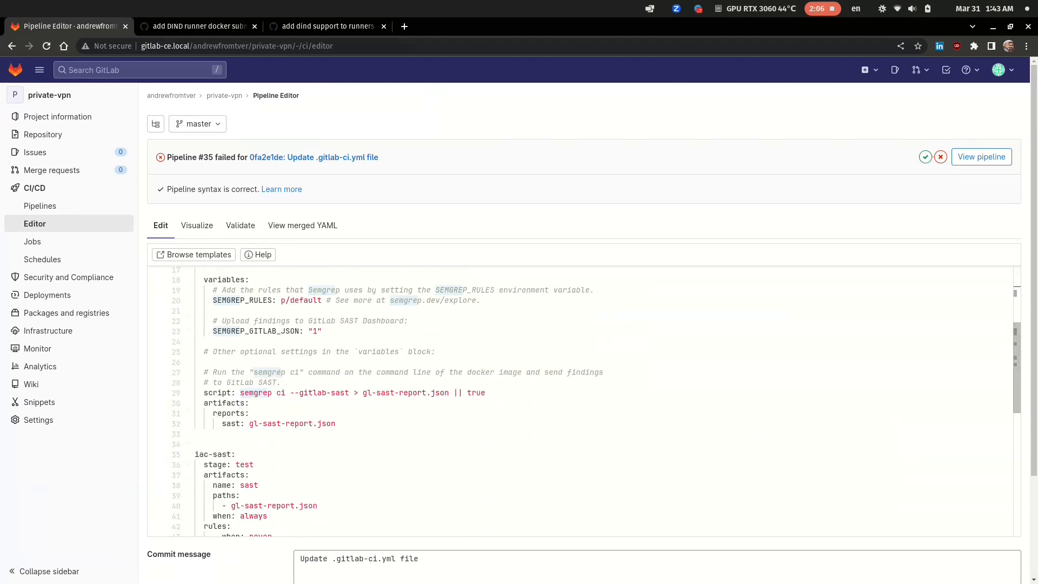
scroll("down", 3)
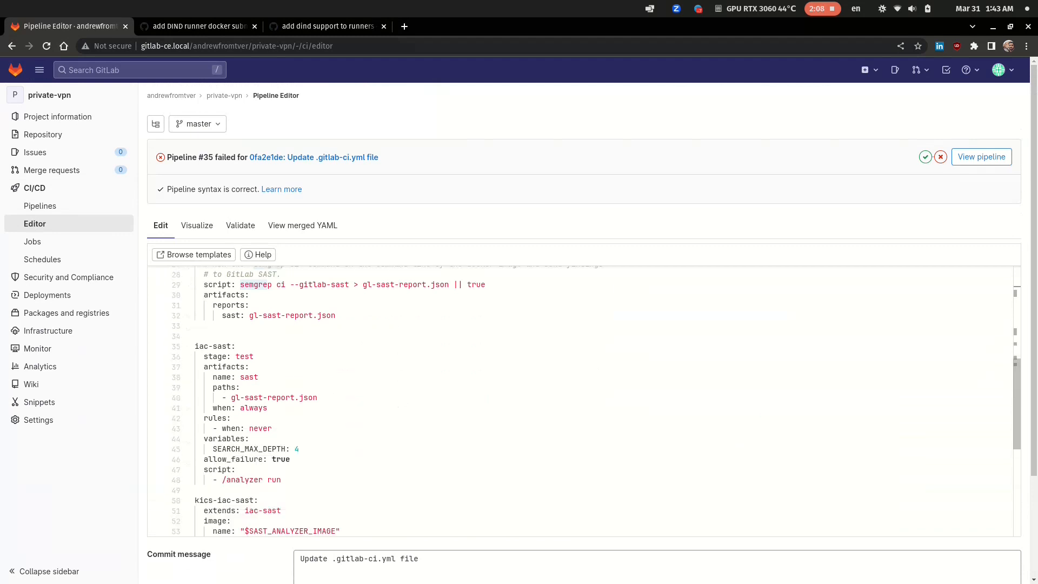
scroll("down", 3)
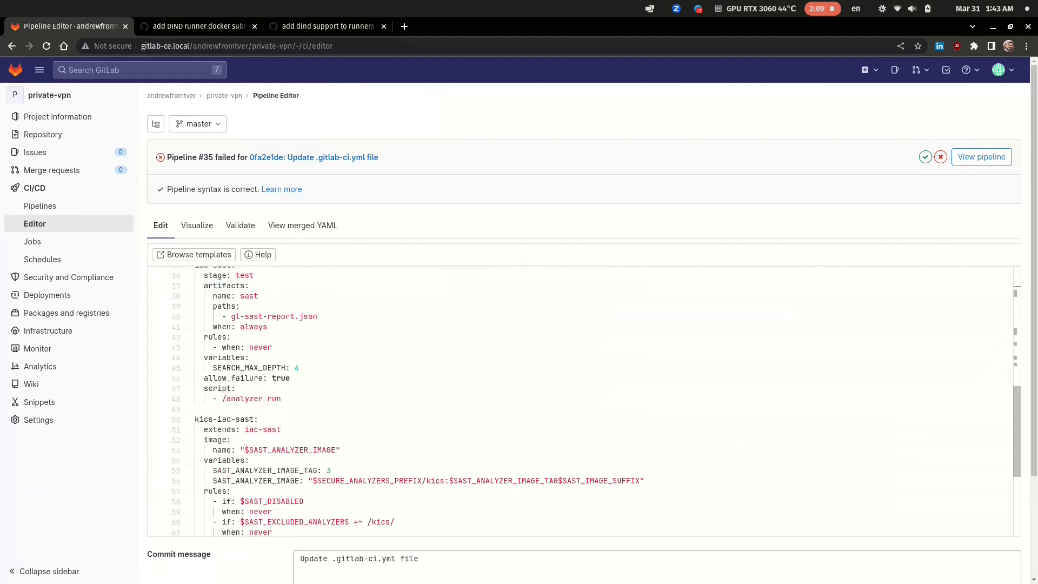
left_click(202, 419)
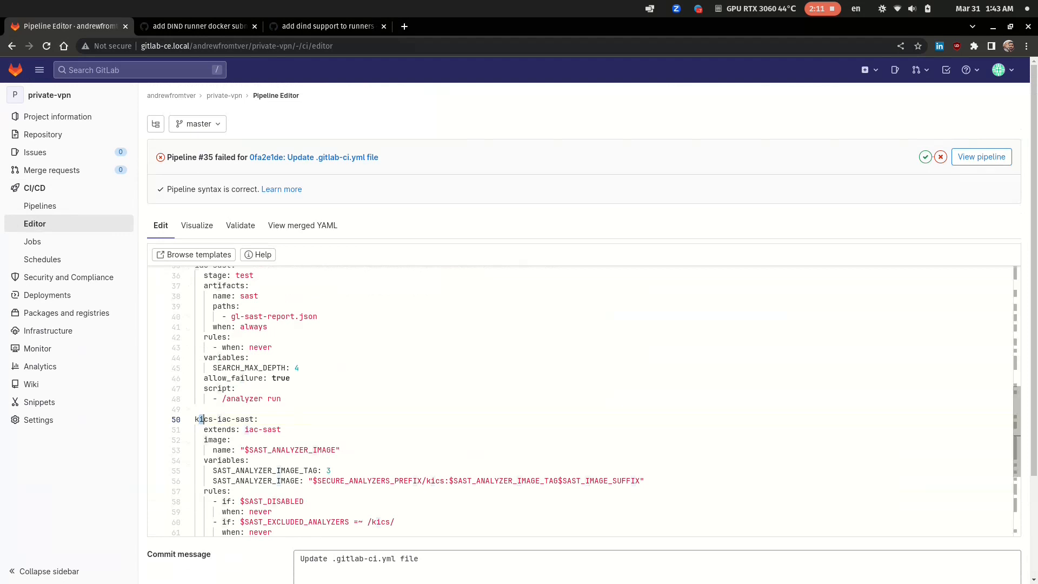
scroll("down", 3)
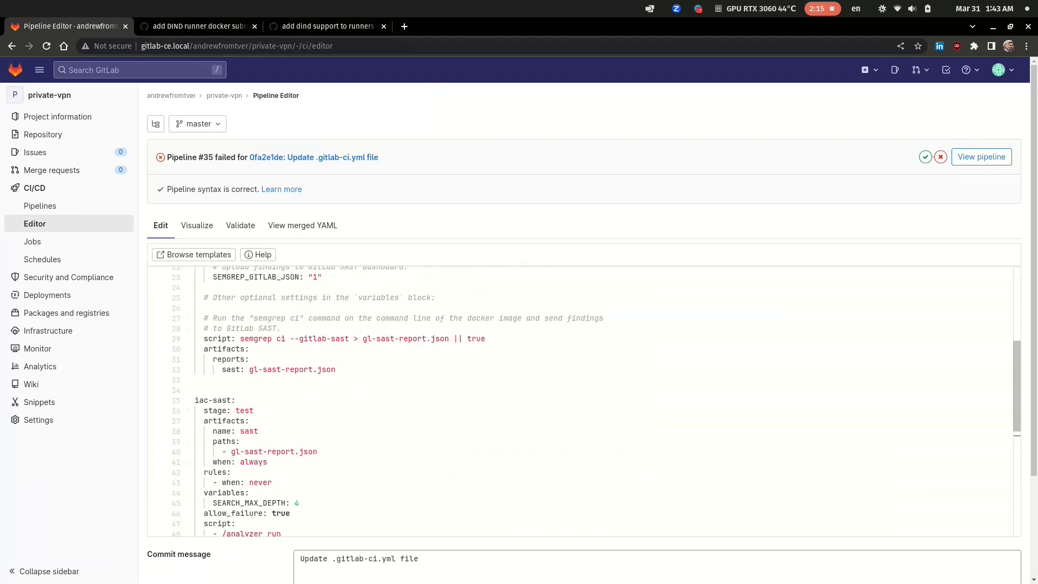
scroll("down", 3)
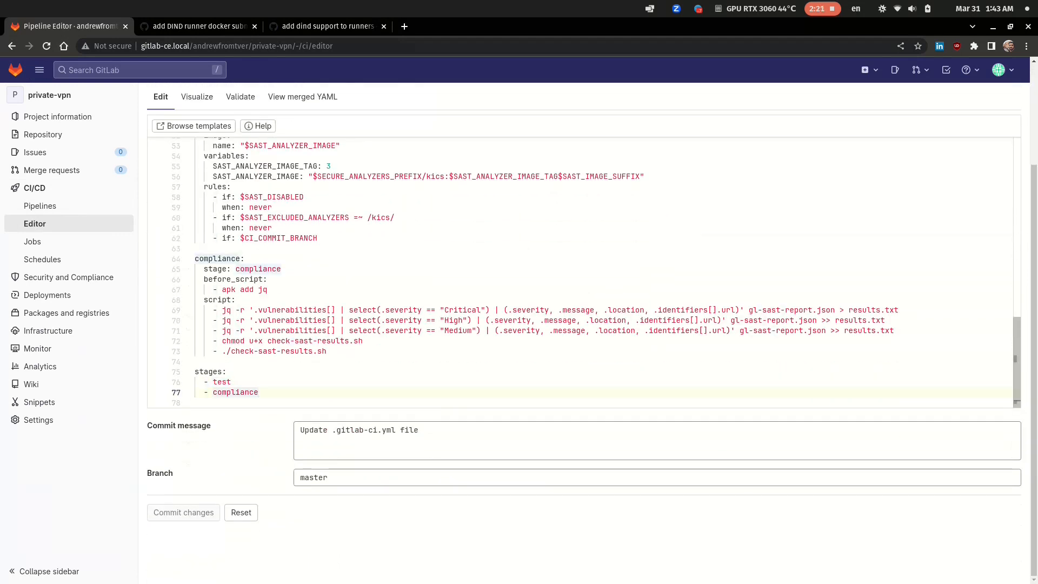
Add 'build' and 'deploy' entries to the .gitlab-ci.yml stages list
left_click_drag(195, 258, 325, 351)
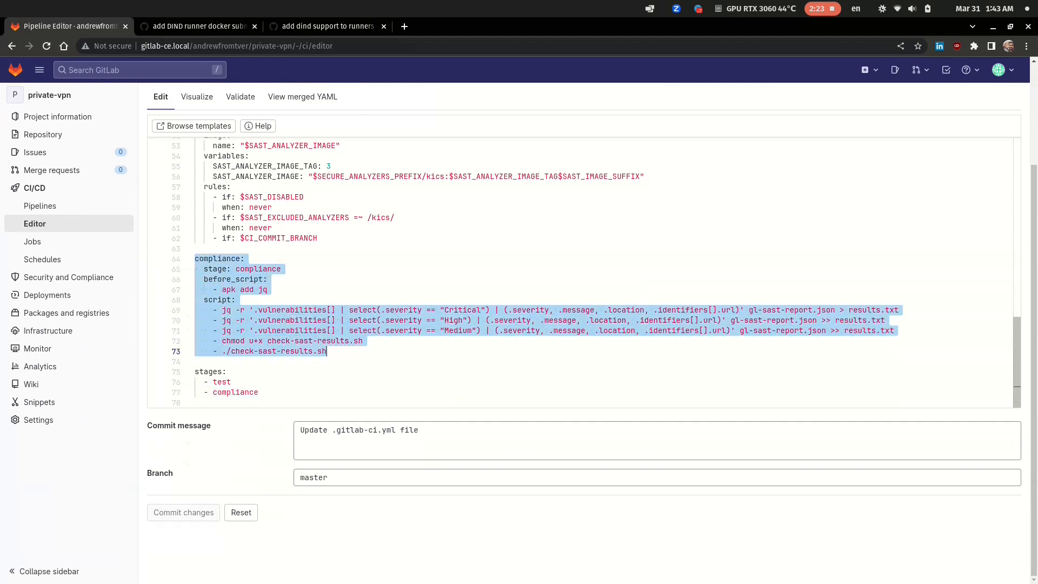
double_click(235, 392)
type("-")
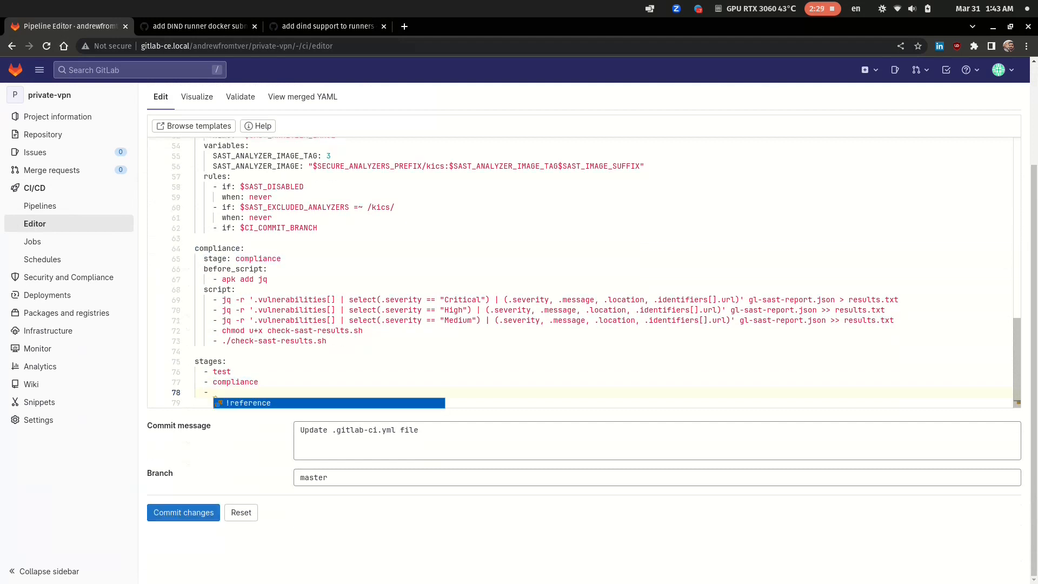
type("deploy")
type("-")
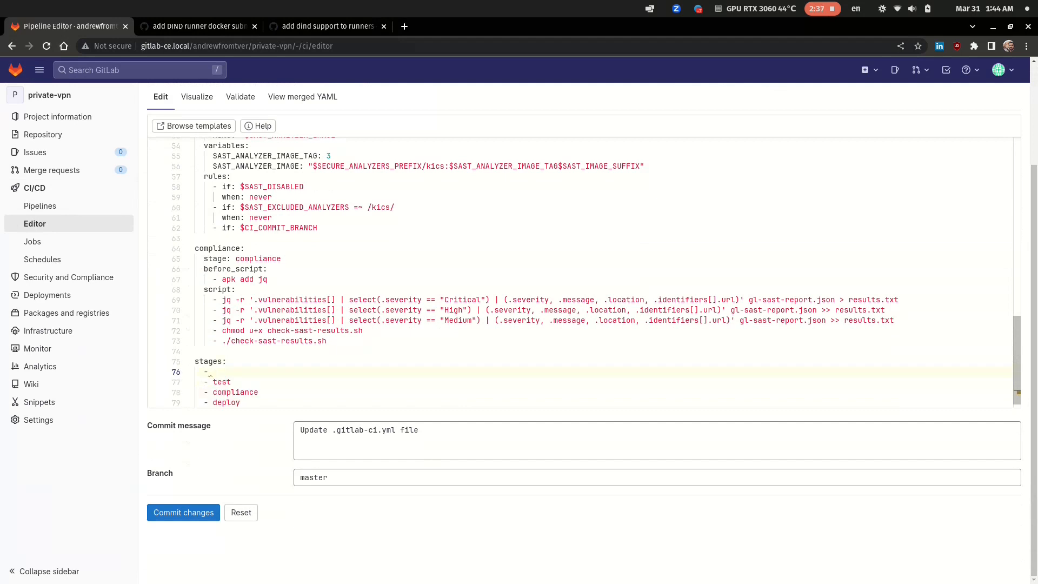
type("bu")
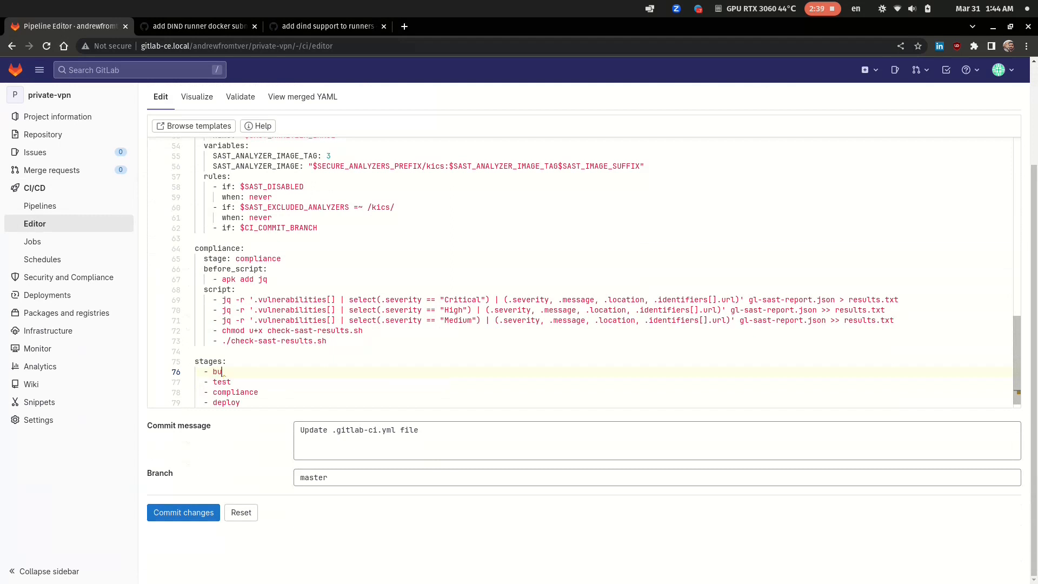
type("ild")
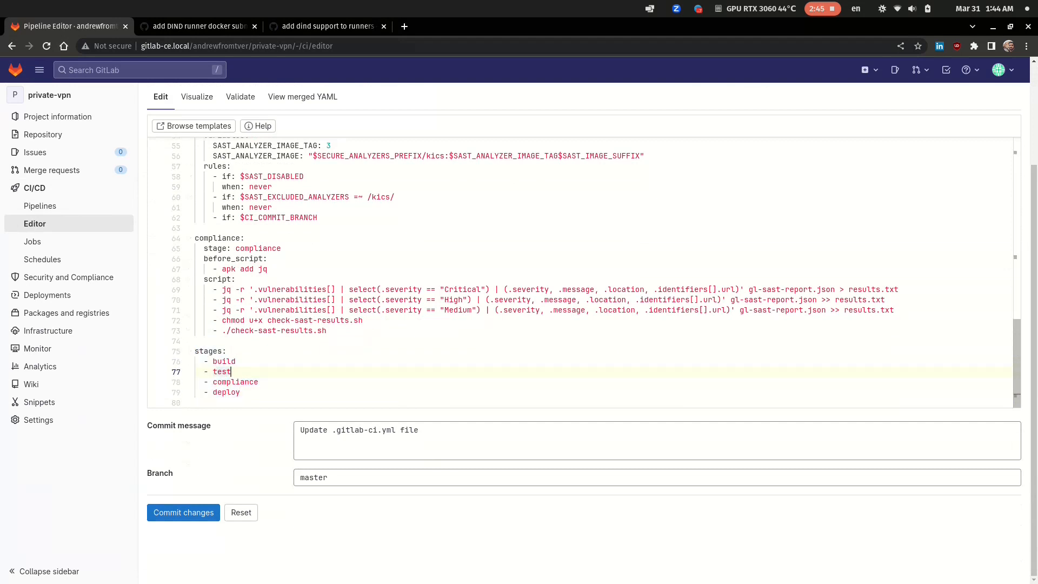
left_click_drag(212, 371, 258, 383)
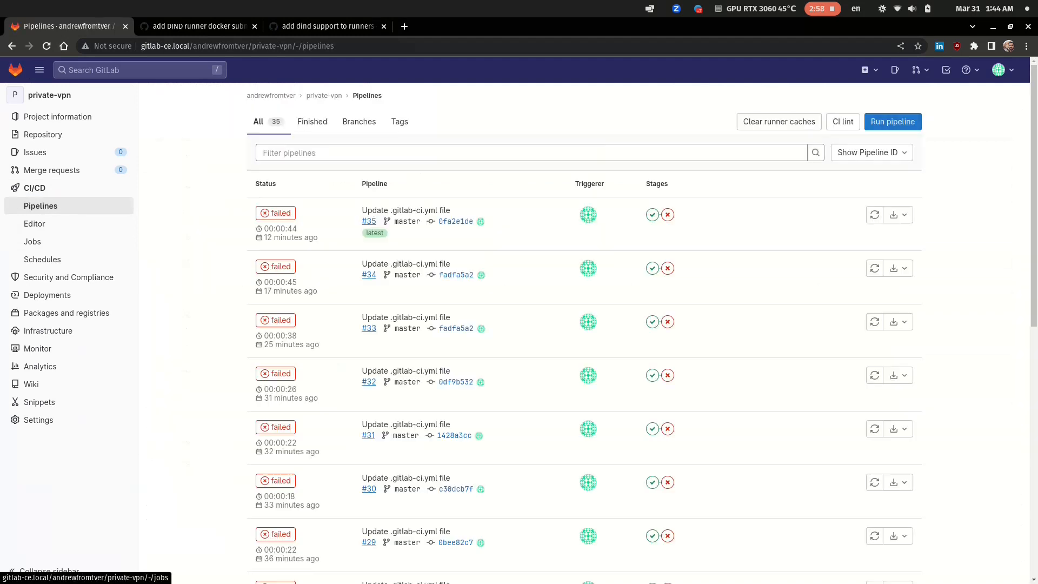
Open the Run pipeline form for private-vpn on the master branch
scroll("down", 3)
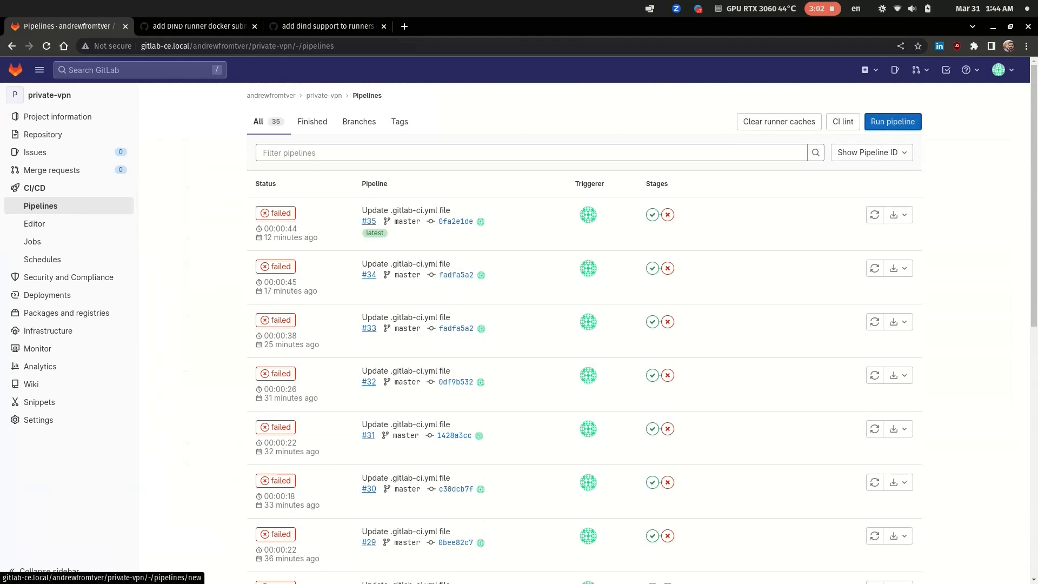
left_click(892, 121)
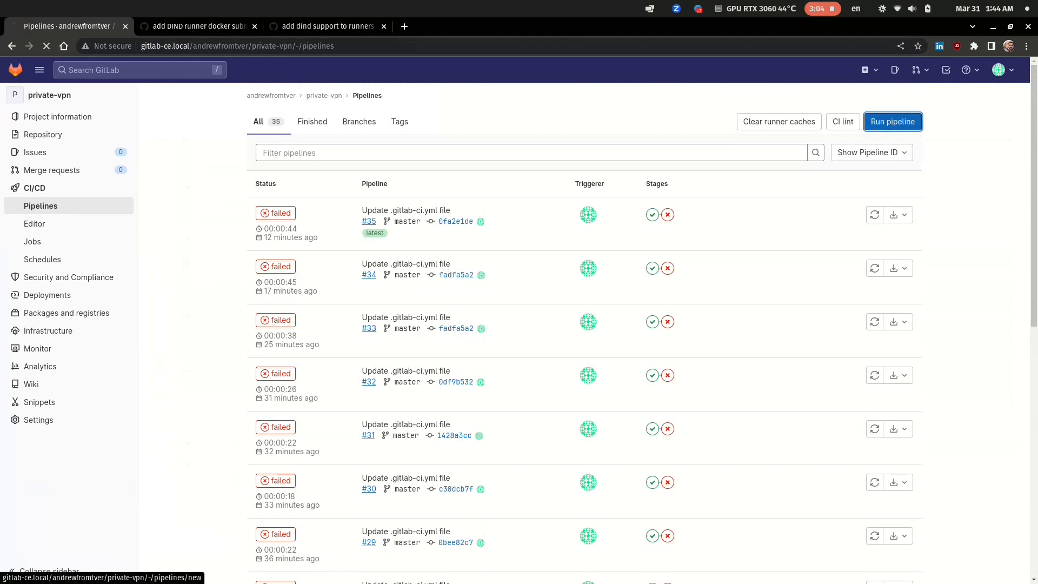
left_click(893, 121)
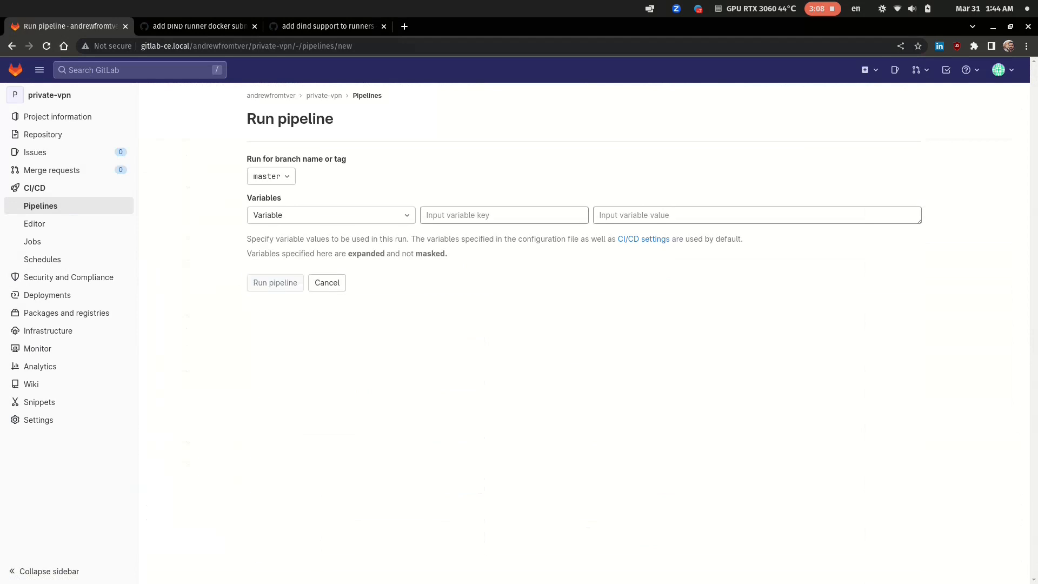
Run pipeline #36 on master and show its compliance, kics-iac-sast and semgrep jobs
left_click(275, 283)
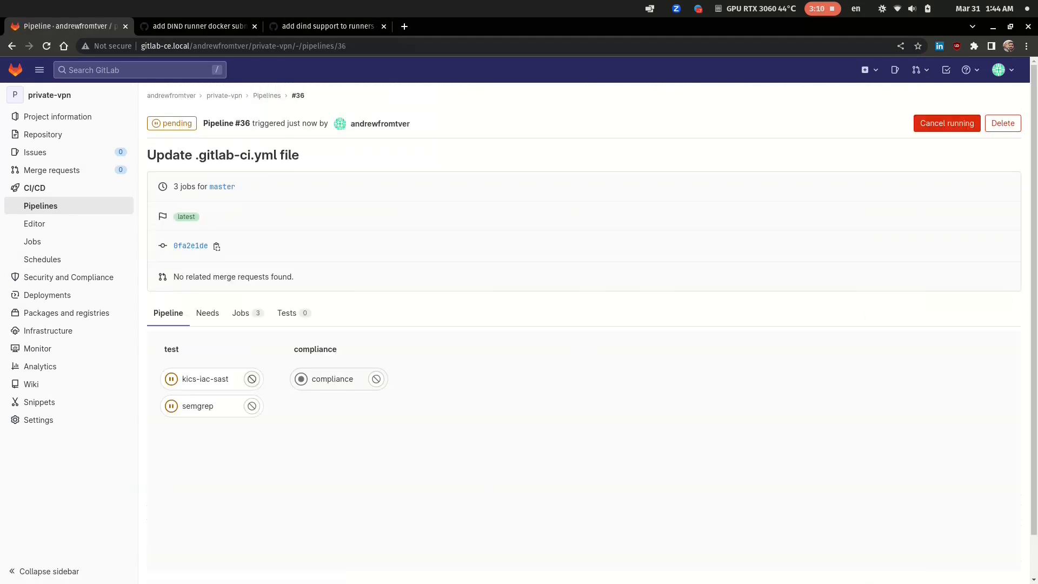
mouse_move(197, 405)
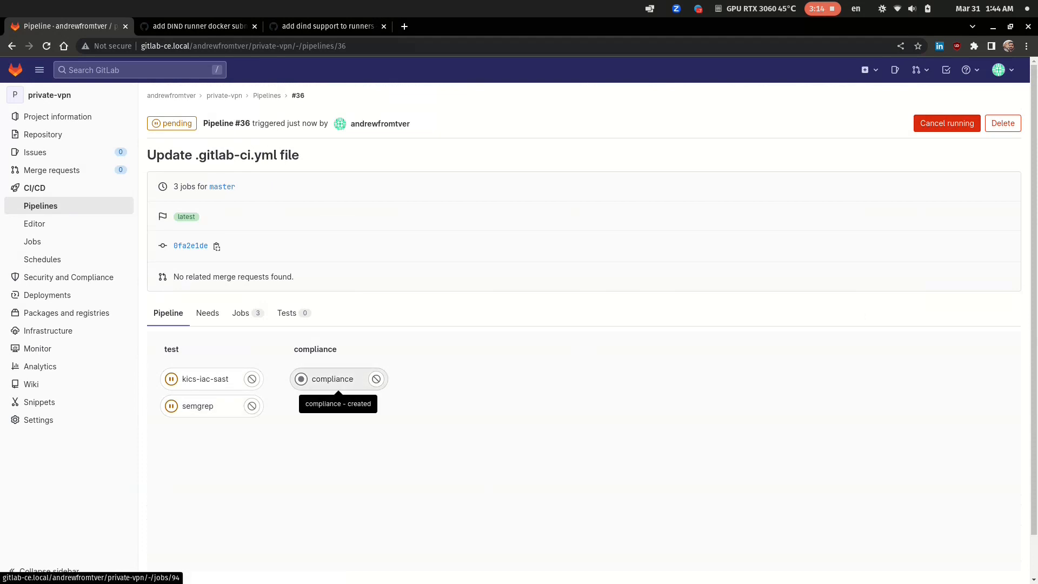
left_click(240, 313)
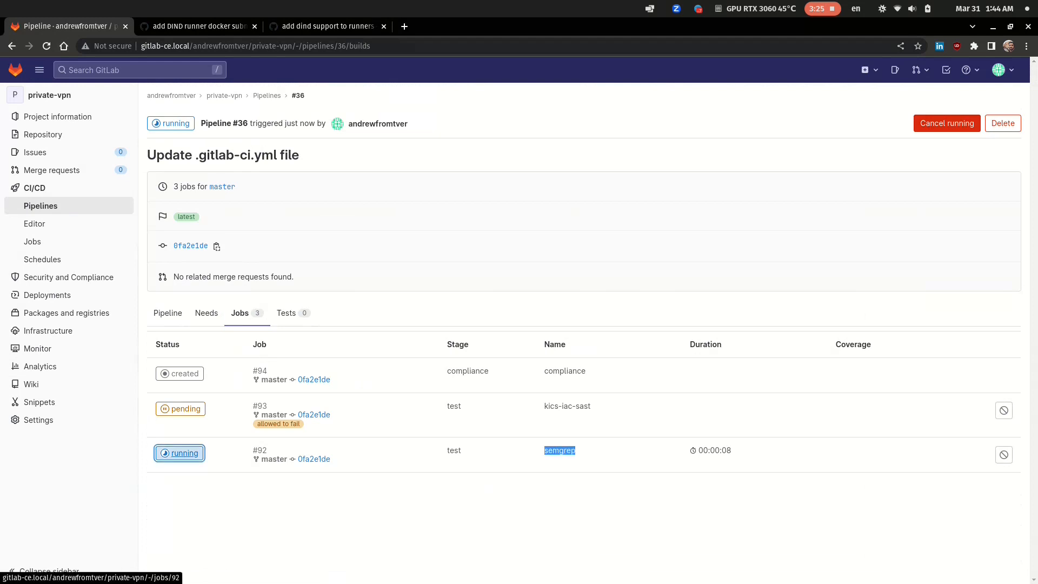
Inspect the semgrep job log, then return to pipeline #36's job list
left_click(558, 450)
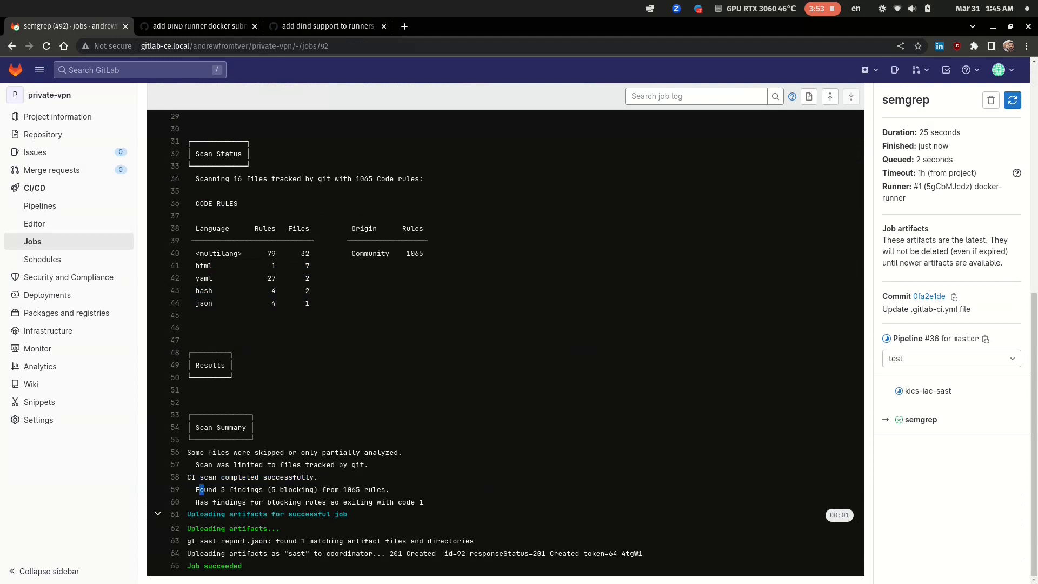
left_click_drag(196, 490, 368, 489)
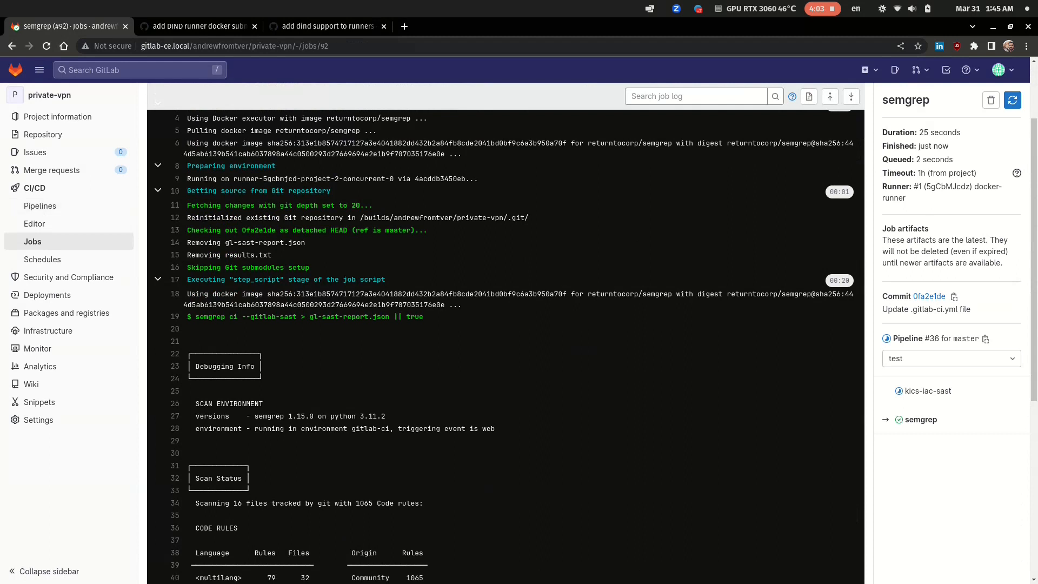
left_click(931, 339)
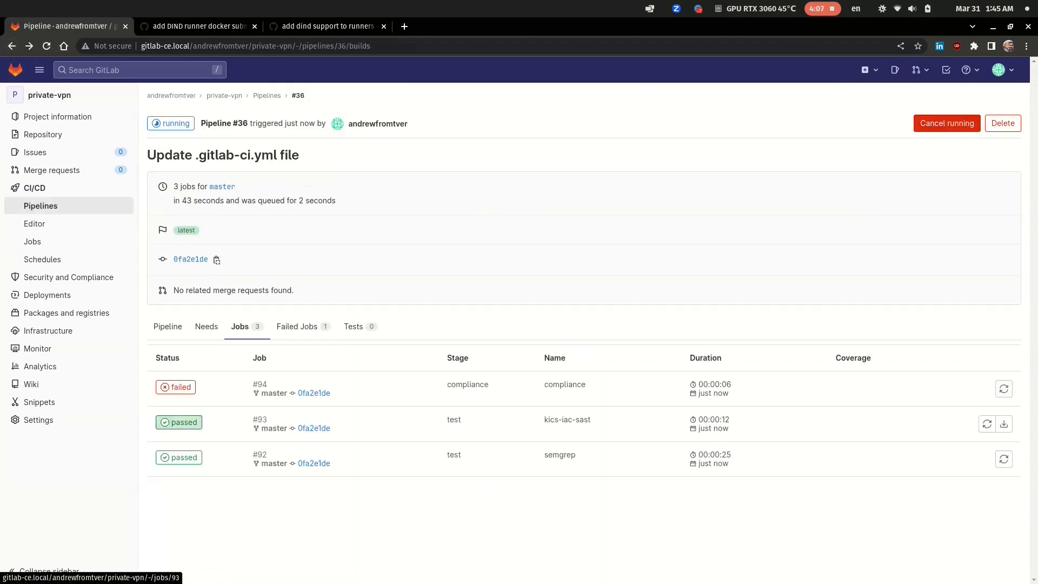
double_click(567, 418)
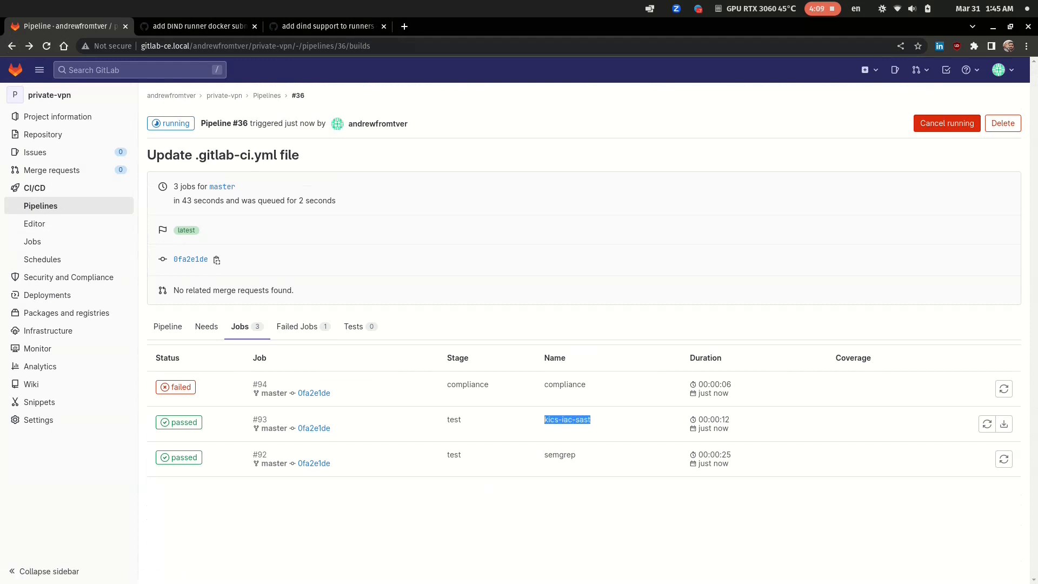
left_click(566, 419)
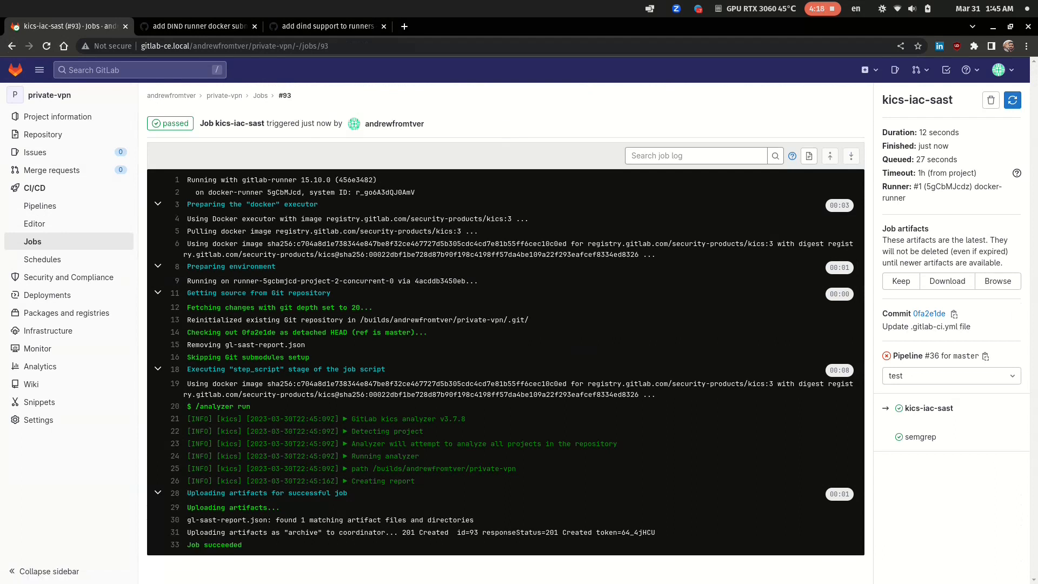
double_click(227, 520)
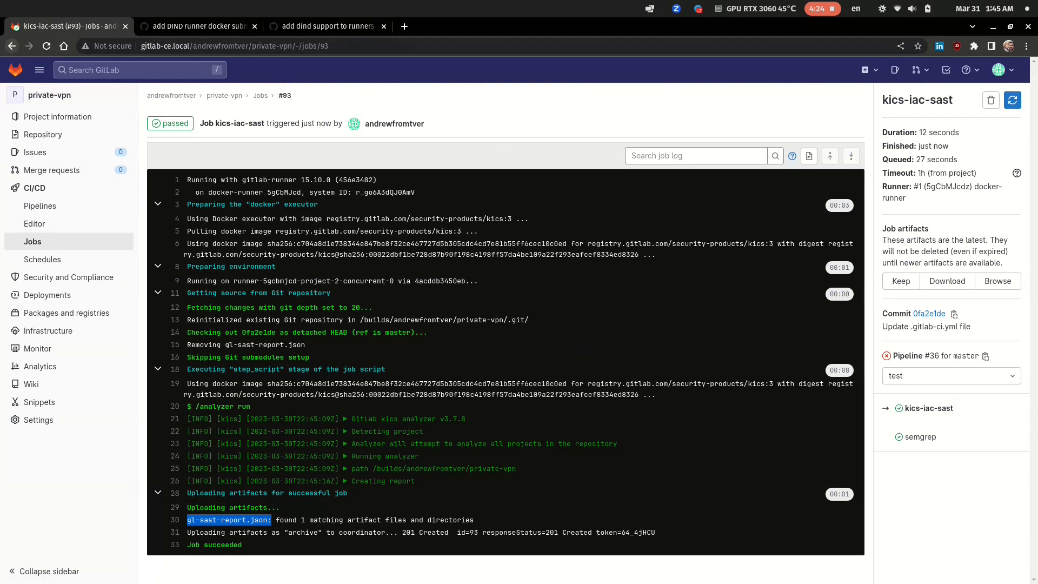
left_click(932, 356)
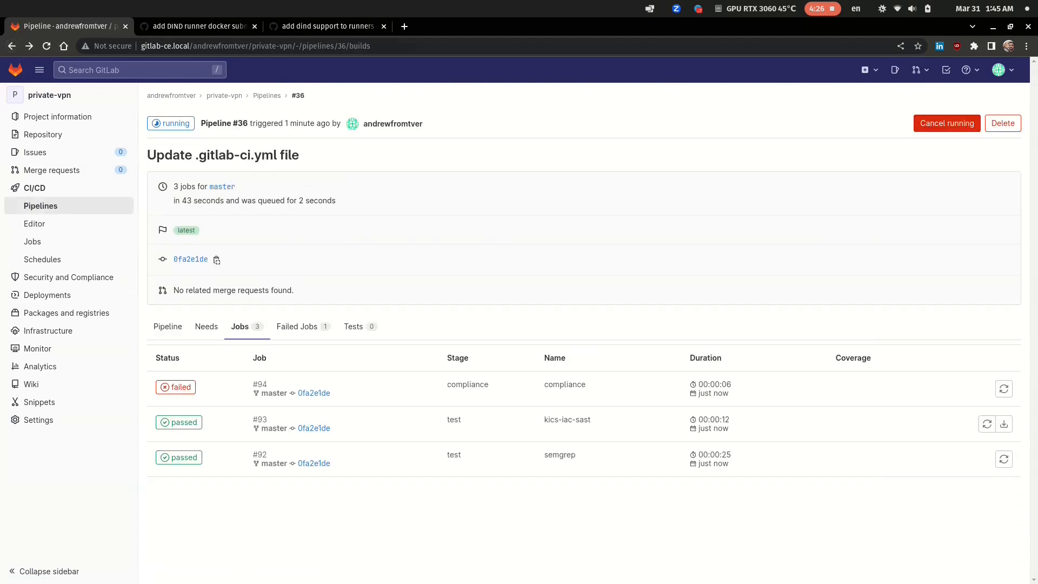
Open compliance job #94's log and highlight its vulnerabilities-found error and exit code 1
left_click(260, 383)
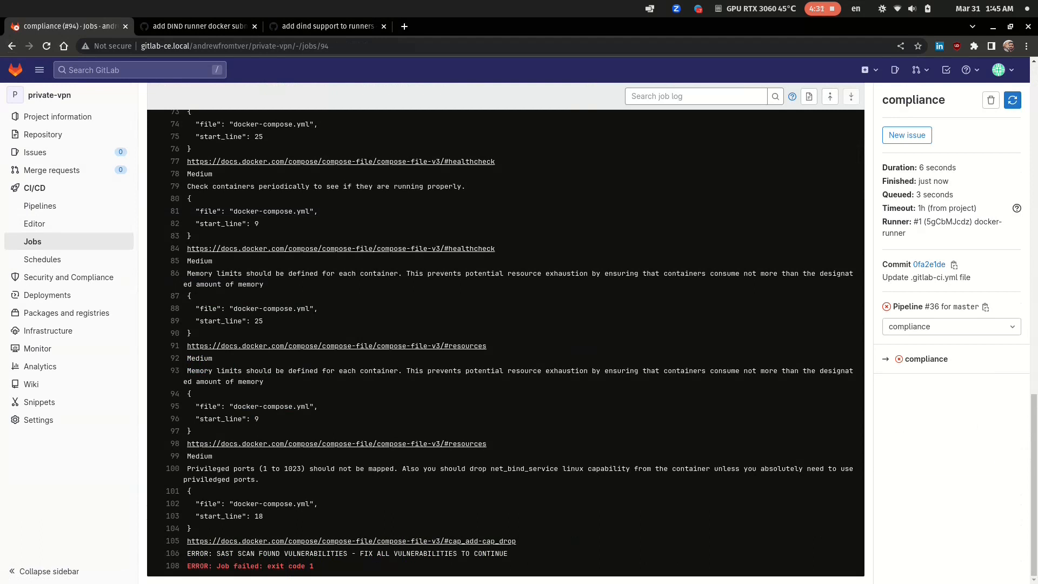
triple_click(348, 552)
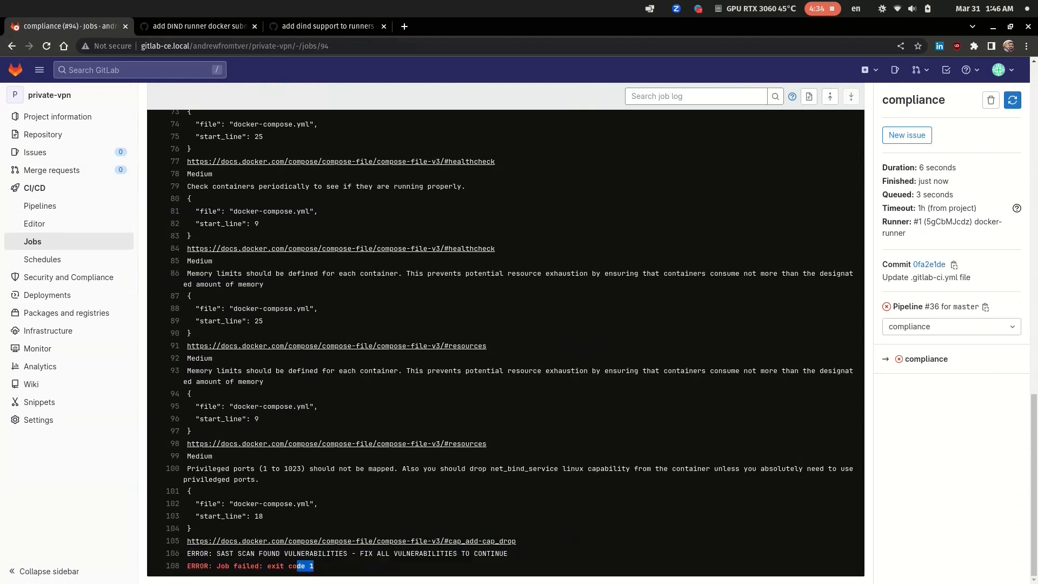
triple_click(249, 565)
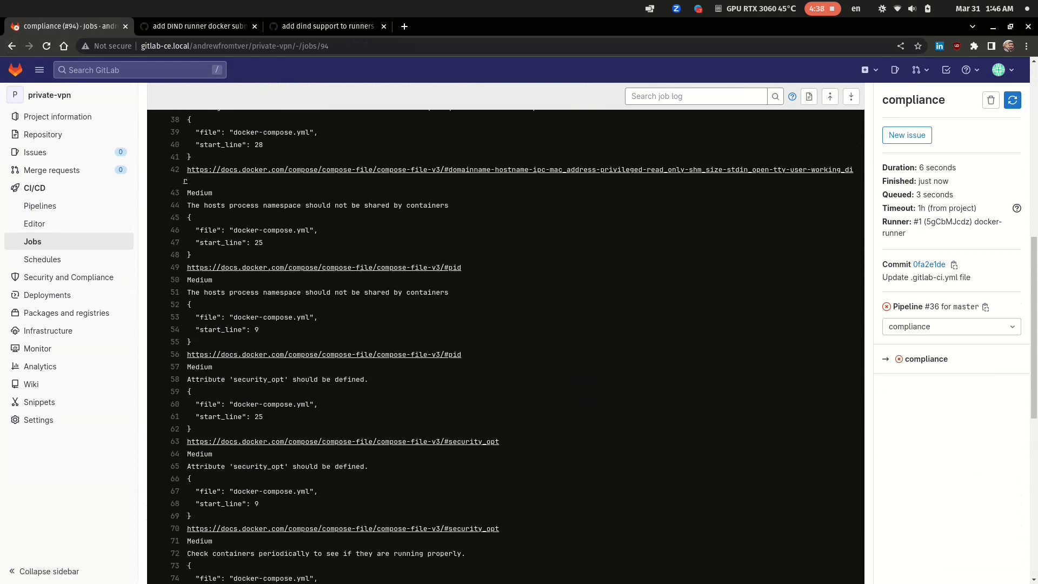
scroll("down", 3)
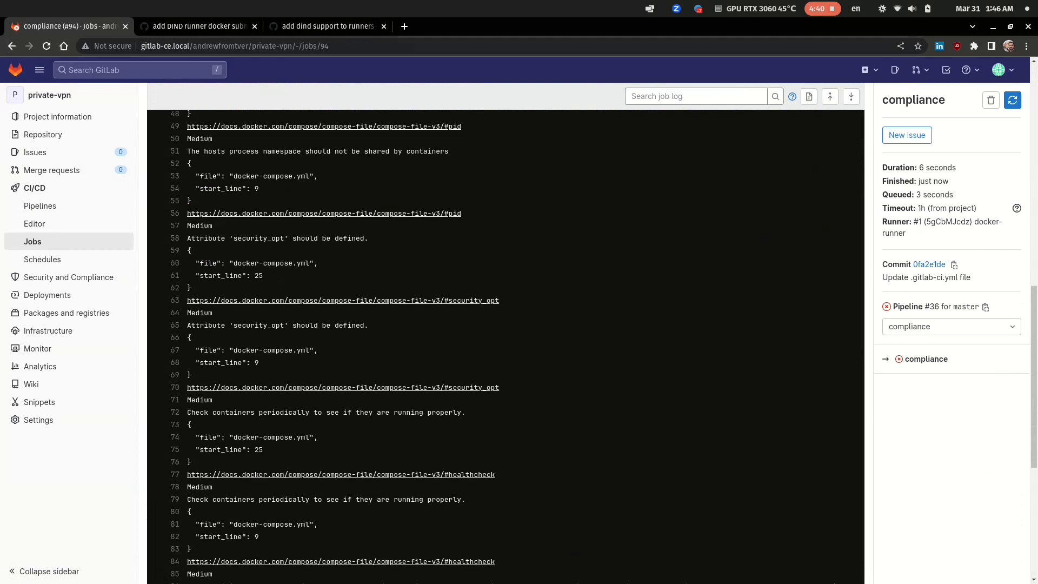
scroll("down", 3)
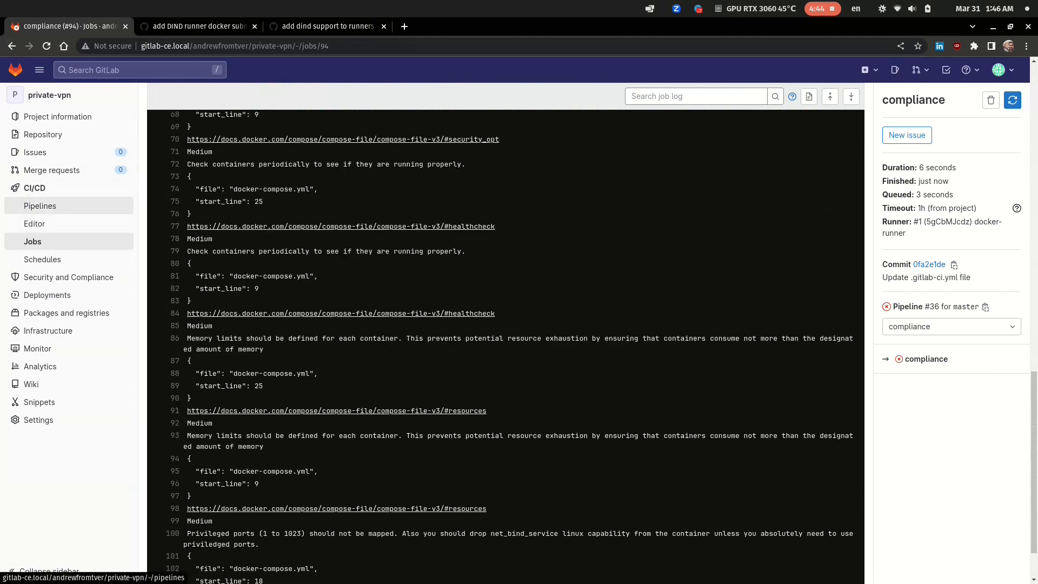
Download pipeline #36's semgrep:sast artifact from the pipelines list and open sast.zip
left_click(39, 206)
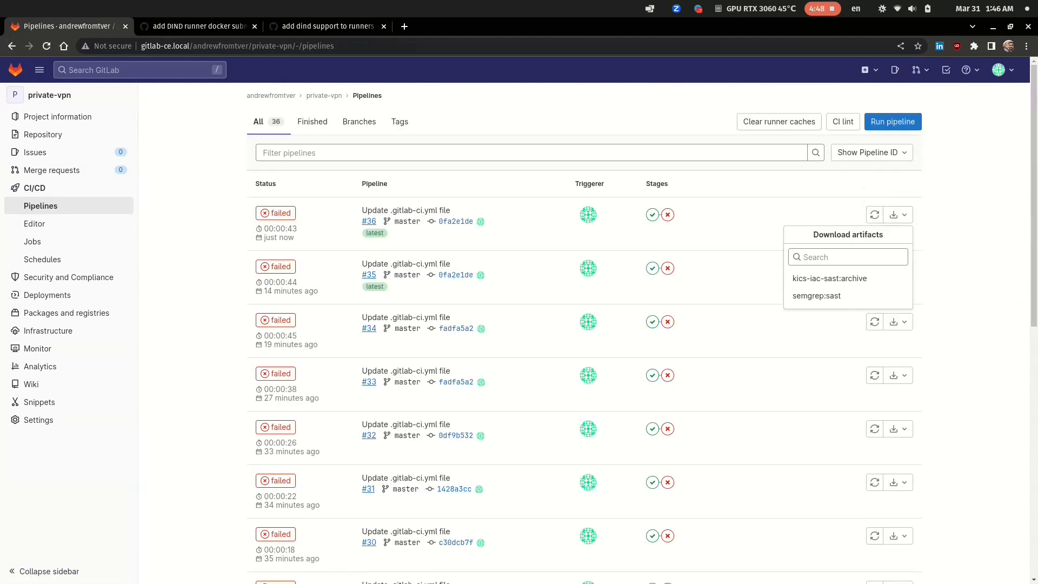
mouse_move(817, 296)
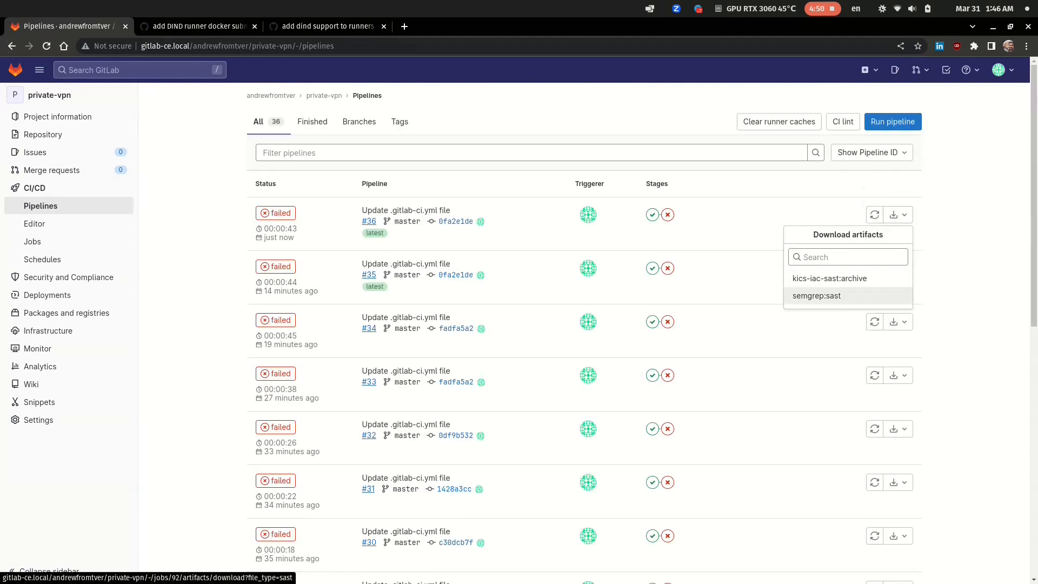
left_click(816, 295)
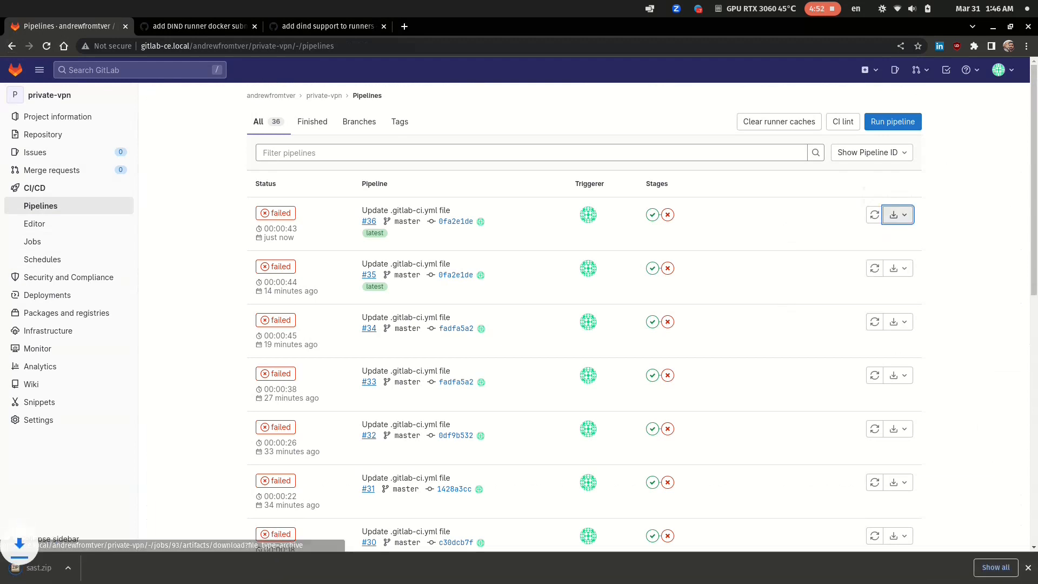
left_click(893, 214)
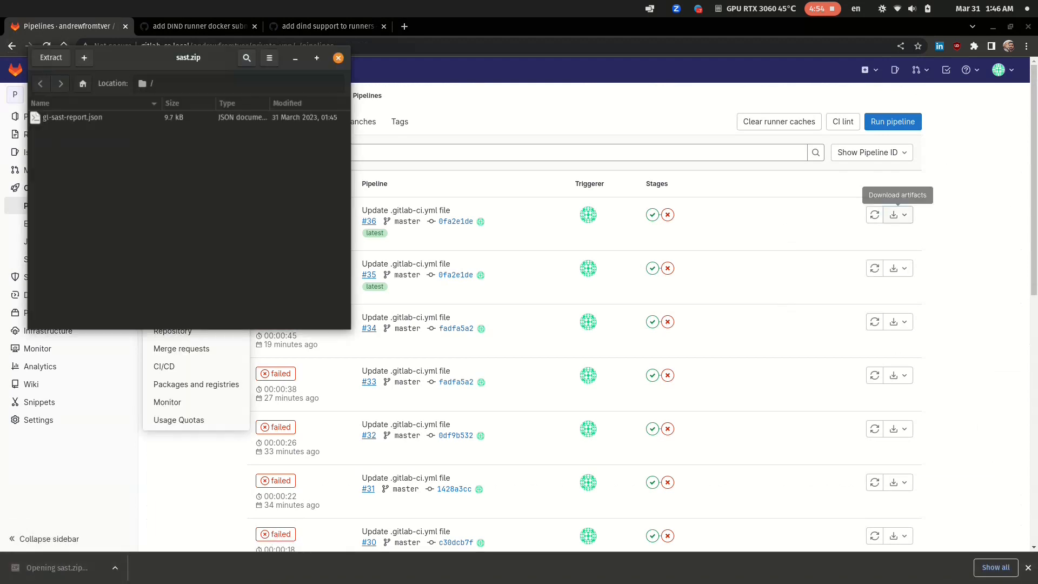
Open gl-sast-report.json from sast.zip, then close the archive
left_click(71, 116)
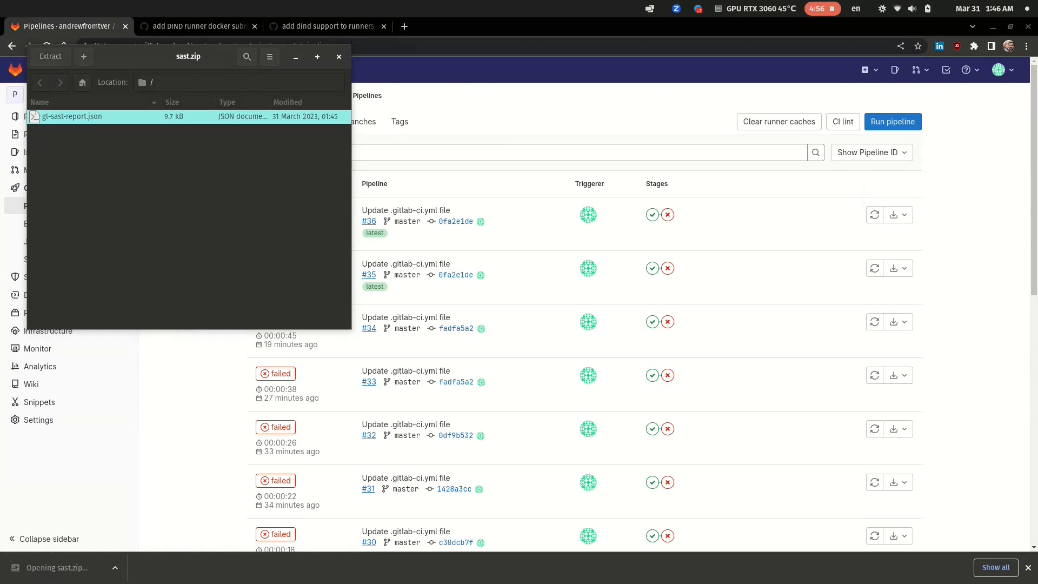
double_click(71, 116)
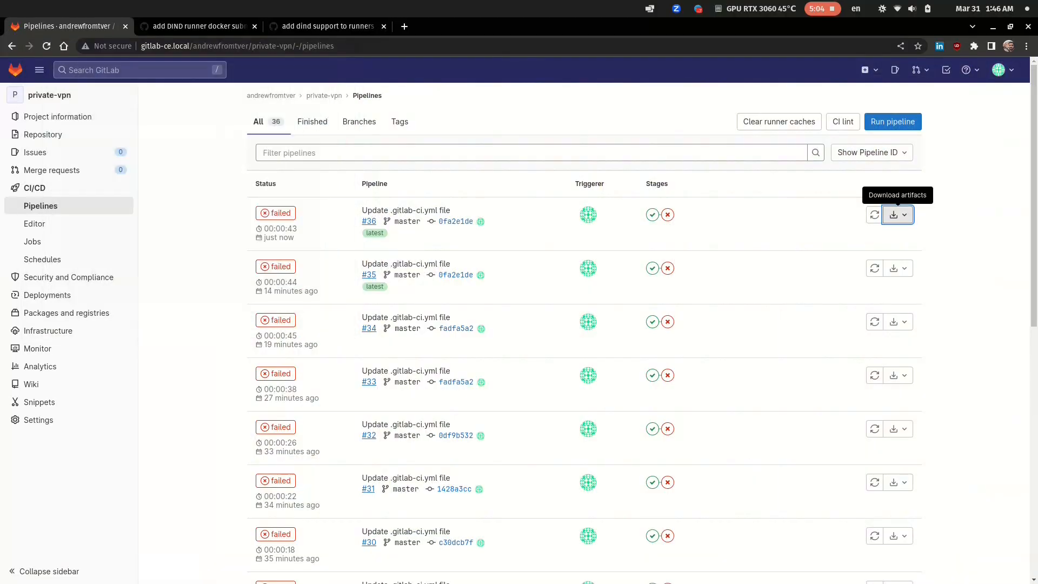
left_click(893, 214)
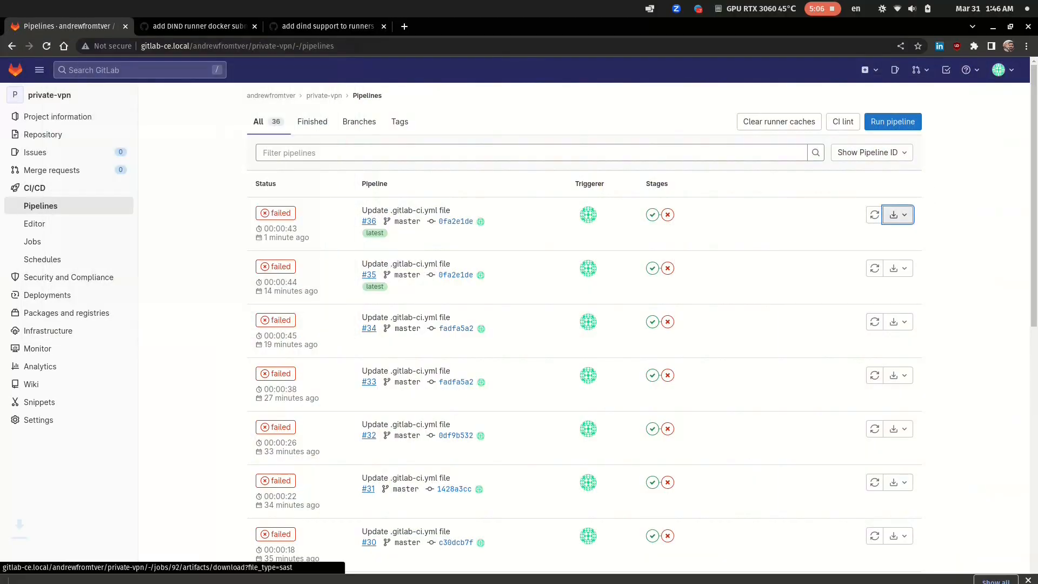
Read the semgrep gl-sast-report.json nginx writable-filesystem finding, then open the private-vpn project overview
left_click(893, 214)
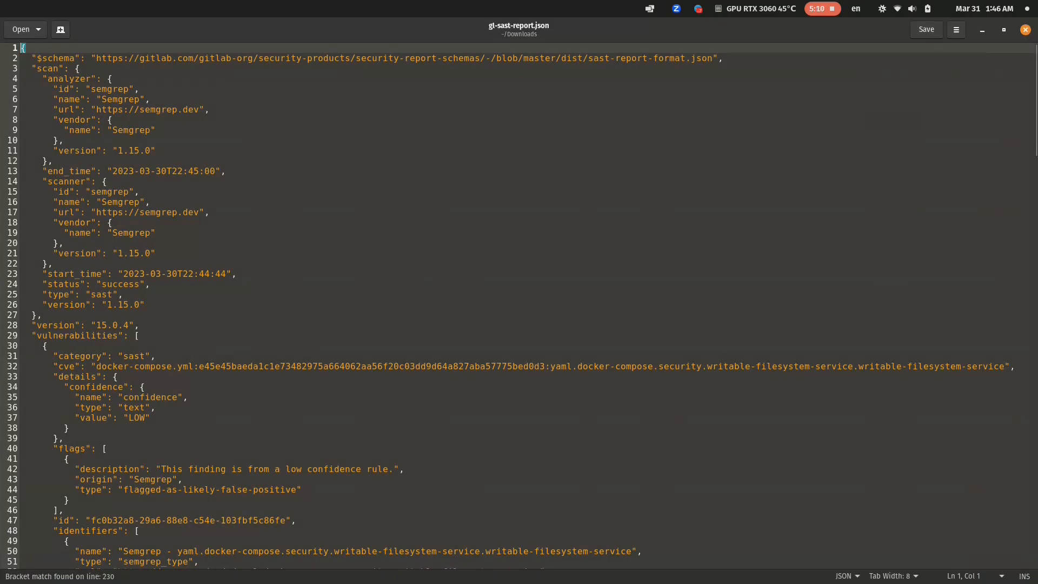
scroll("down", 3)
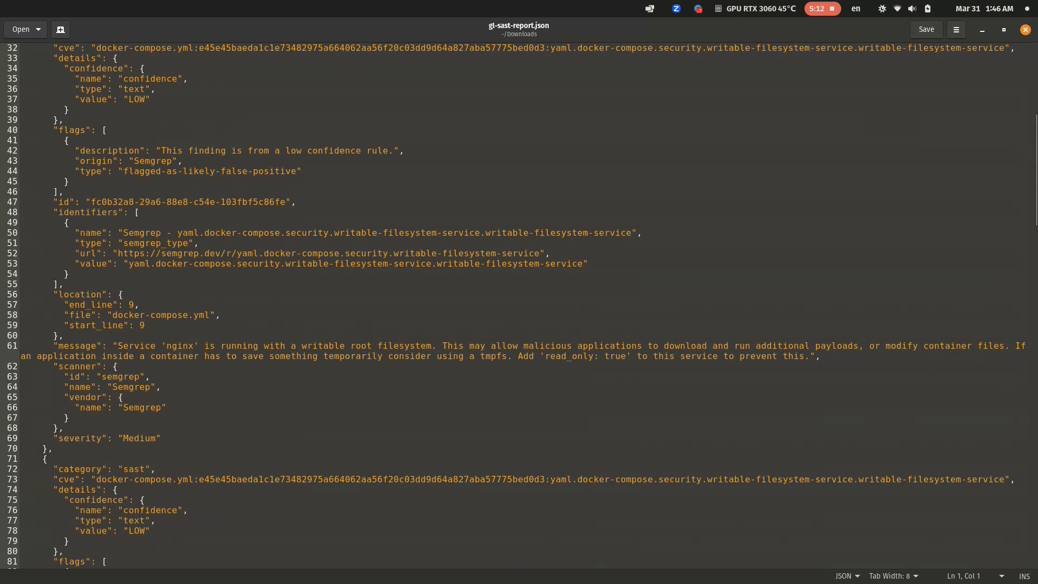
scroll("down", 3)
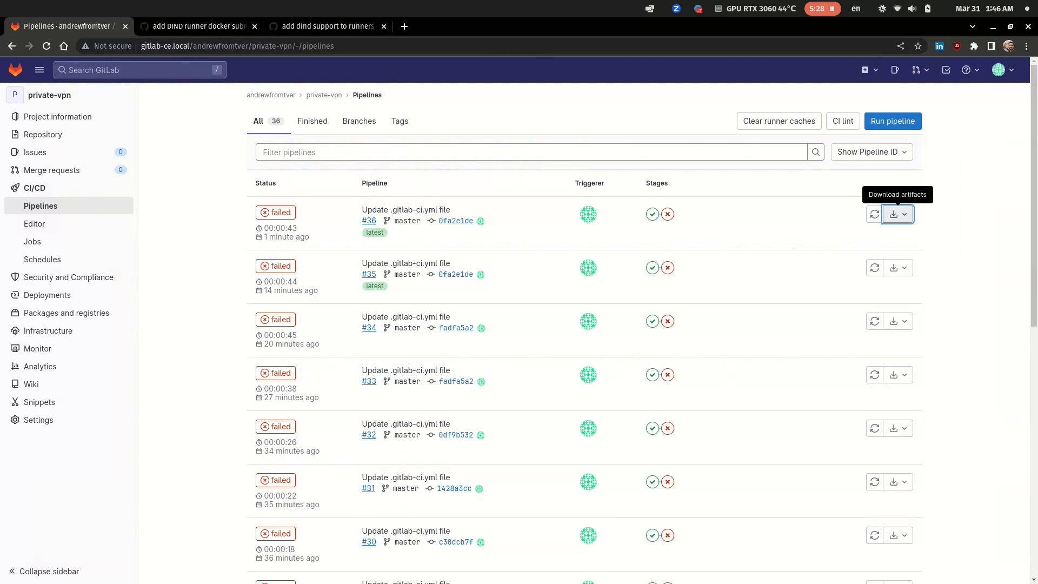
scroll("down", 3)
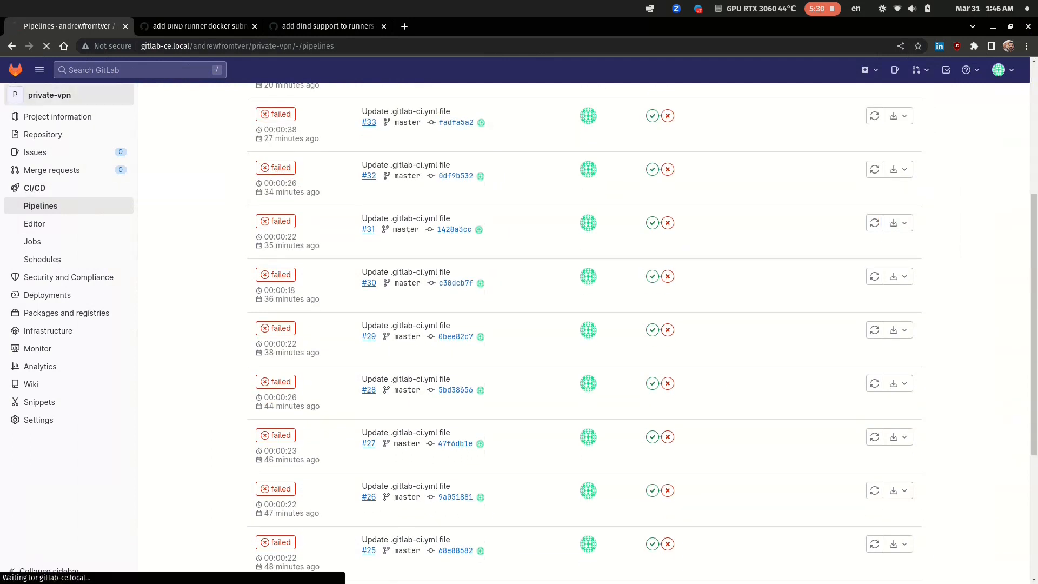
left_click(48, 95)
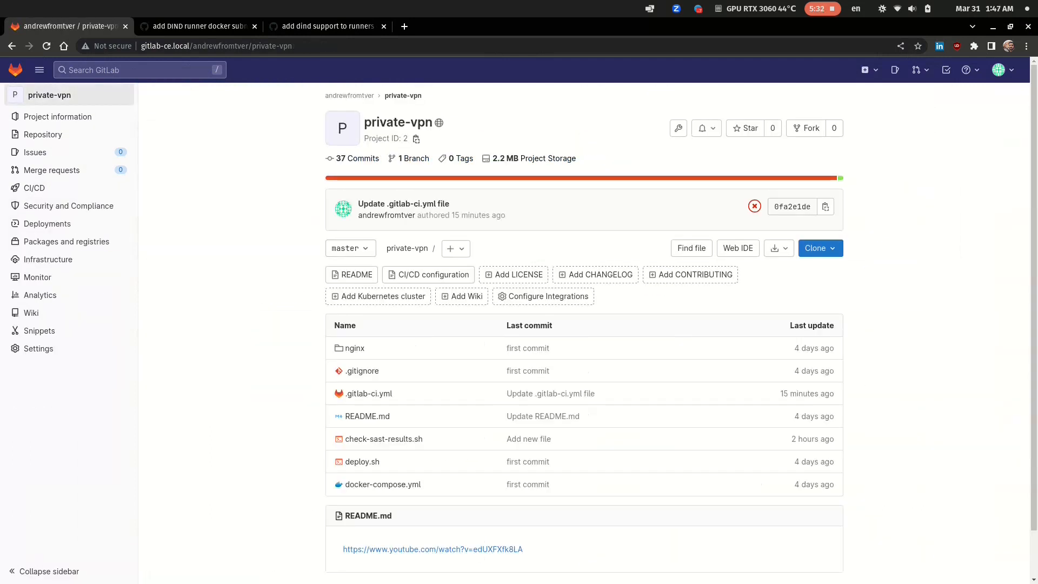